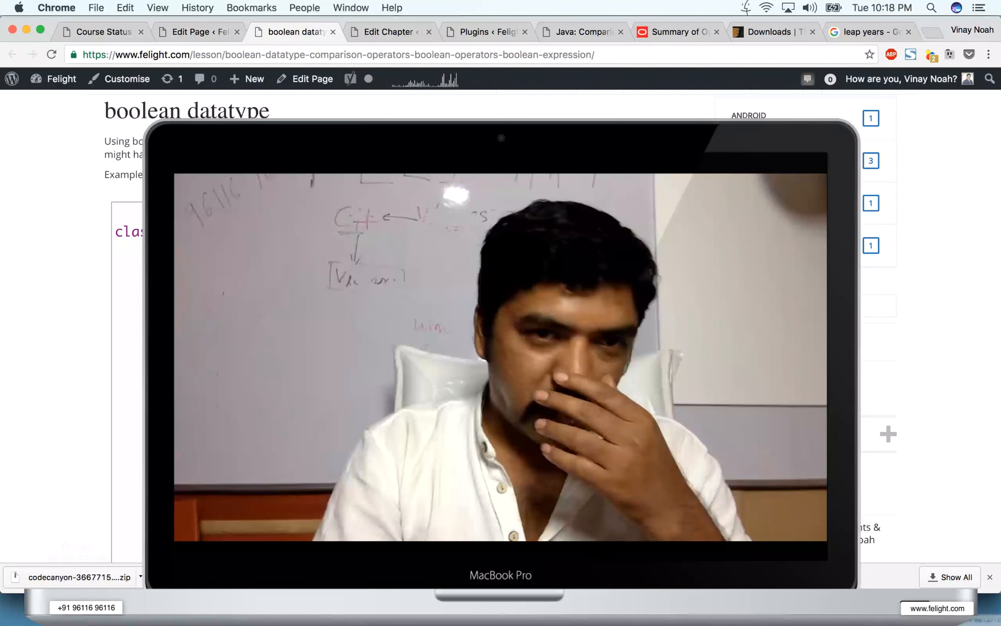
Step: Leave the Felight boolean datatype lesson and bring up a blank Terminal bash prompt
double_click(227, 111)
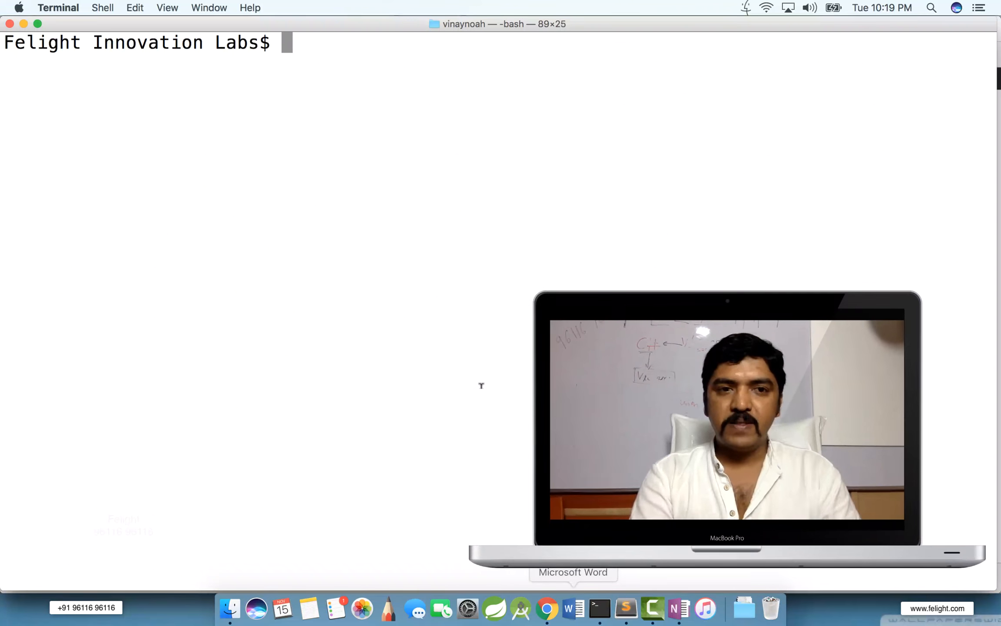
Step: Open BooleanTest.java in Sublime Text via the s alias with tab-completion
text(s B)
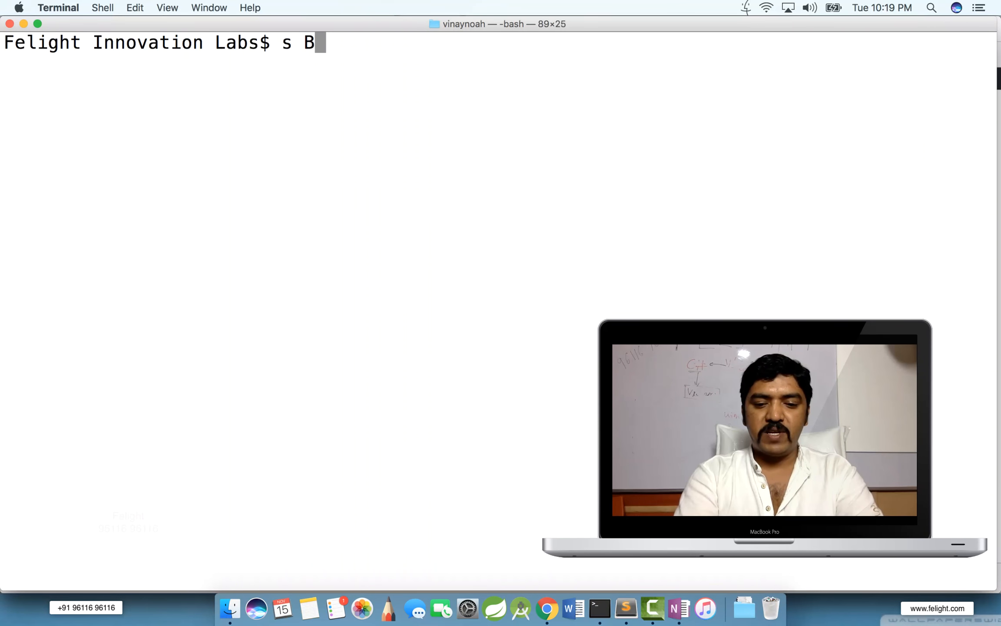
text(oolean)
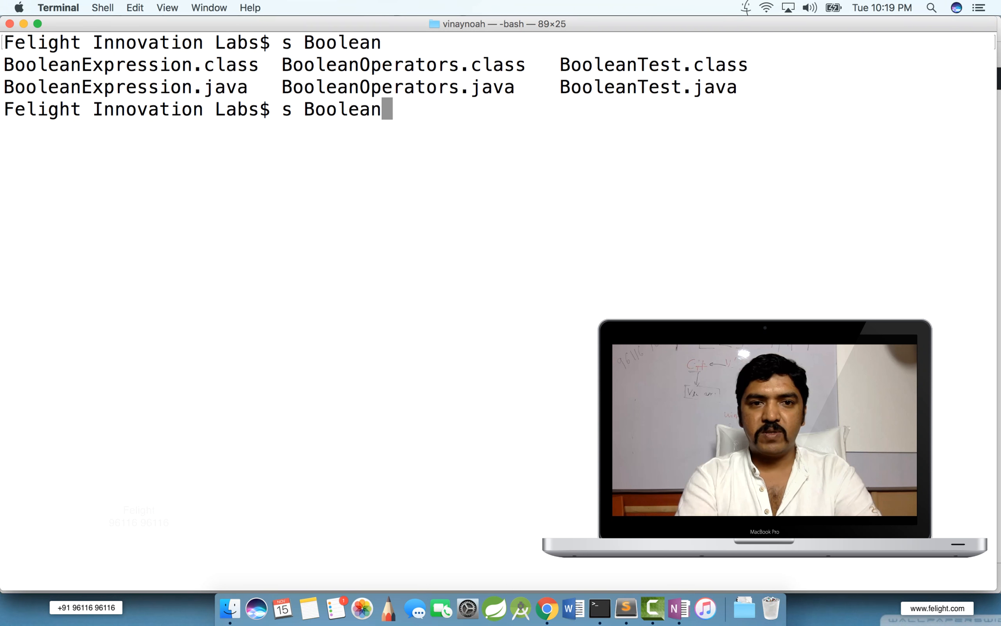
text(T)
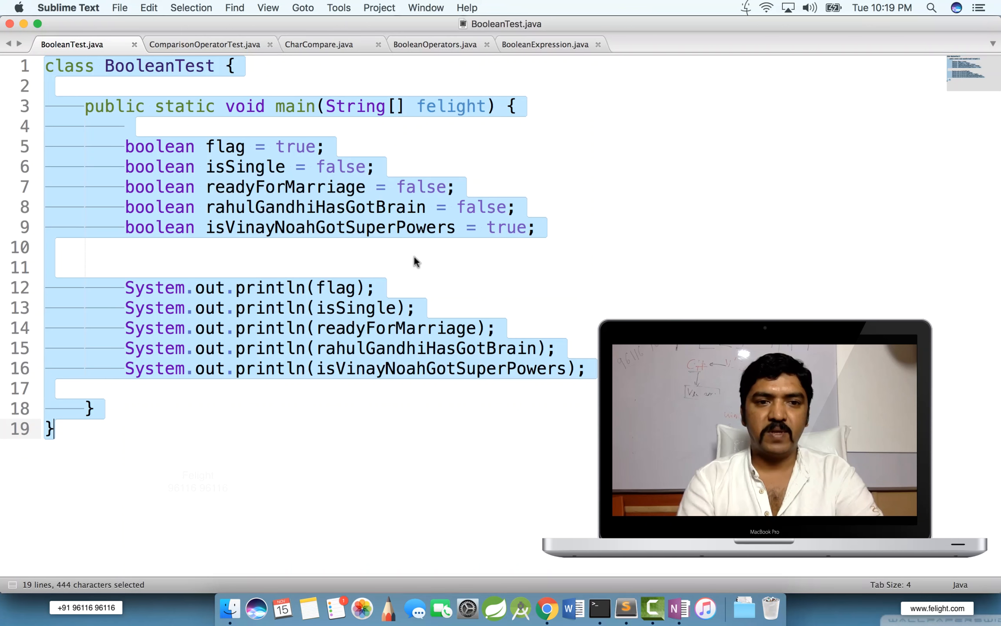
Step: Highlight the boolean names and values (flag, isSingle, readyForMarriage), save, and return to Terminal
click(218, 167)
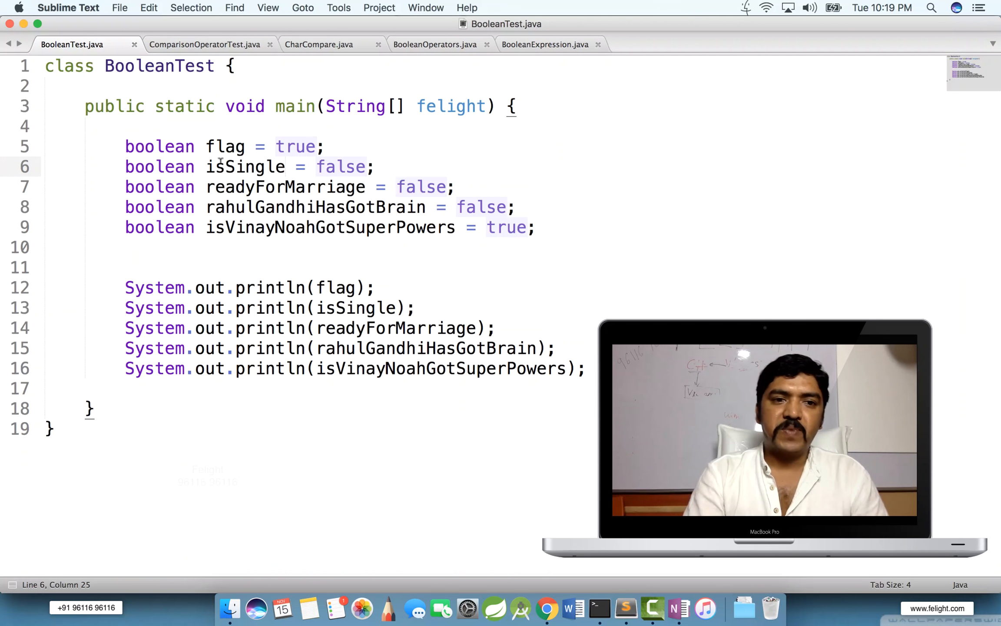
double_click(295, 146)
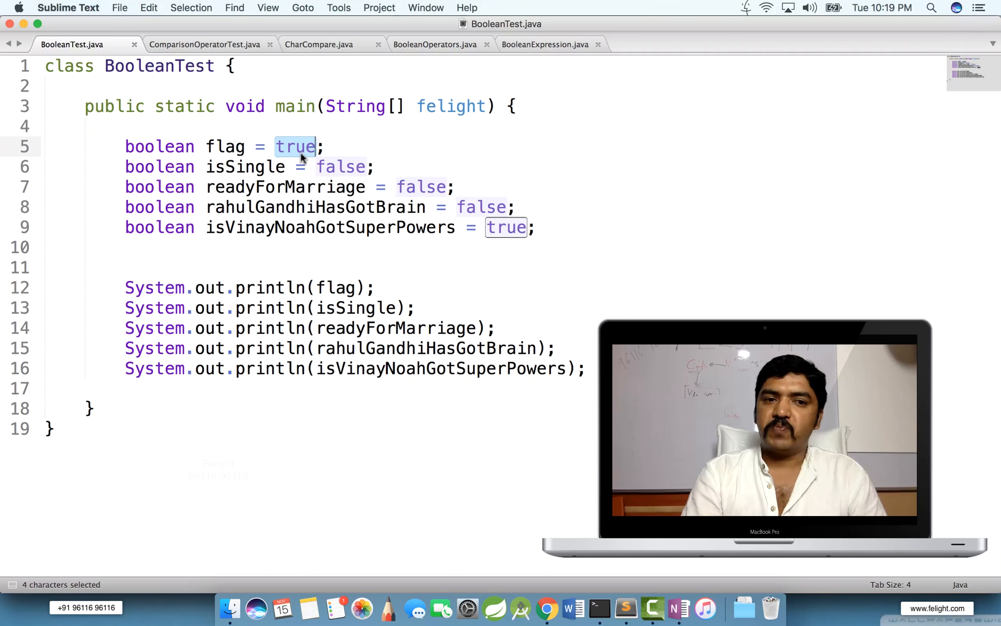
double_click(224, 146)
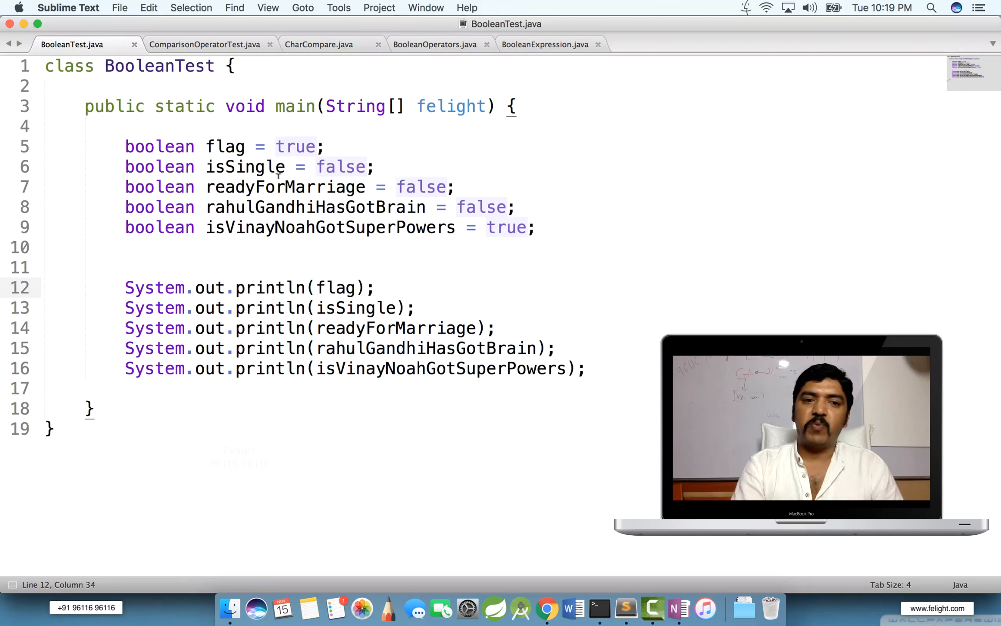
double_click(245, 167)
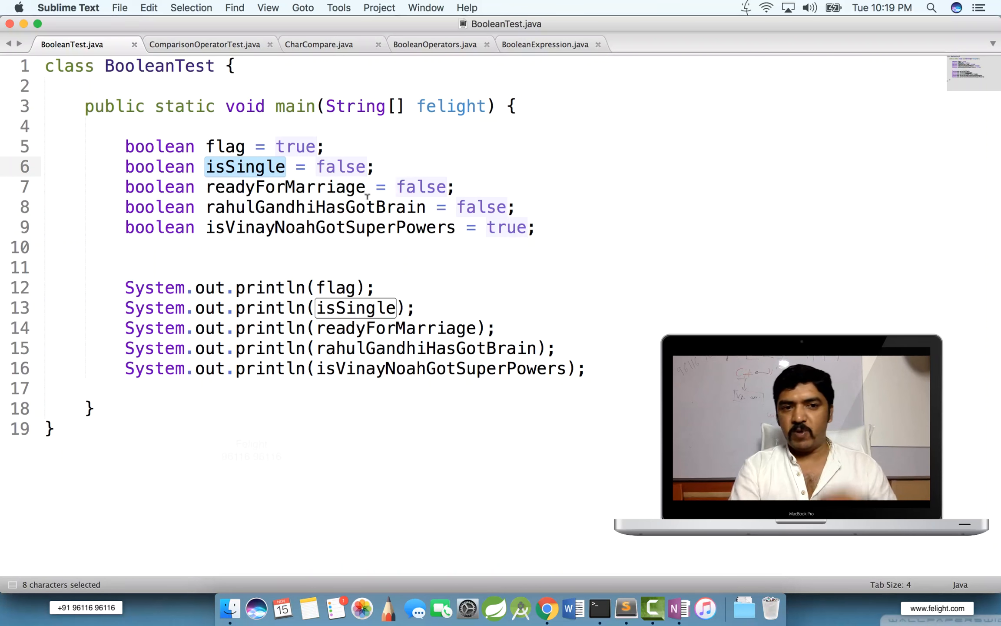
double_click(341, 167)
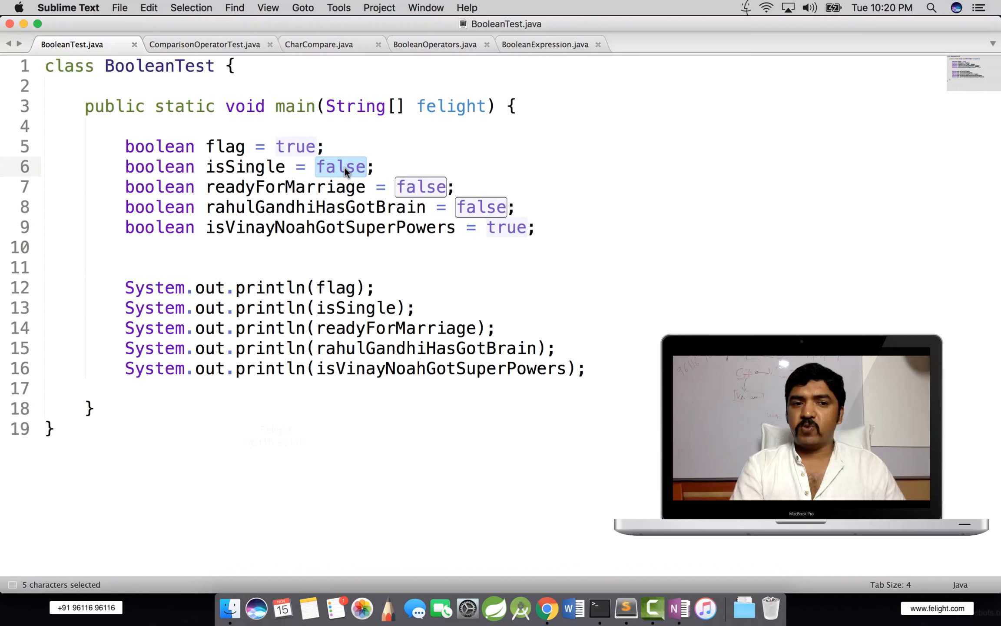
double_click(284, 187)
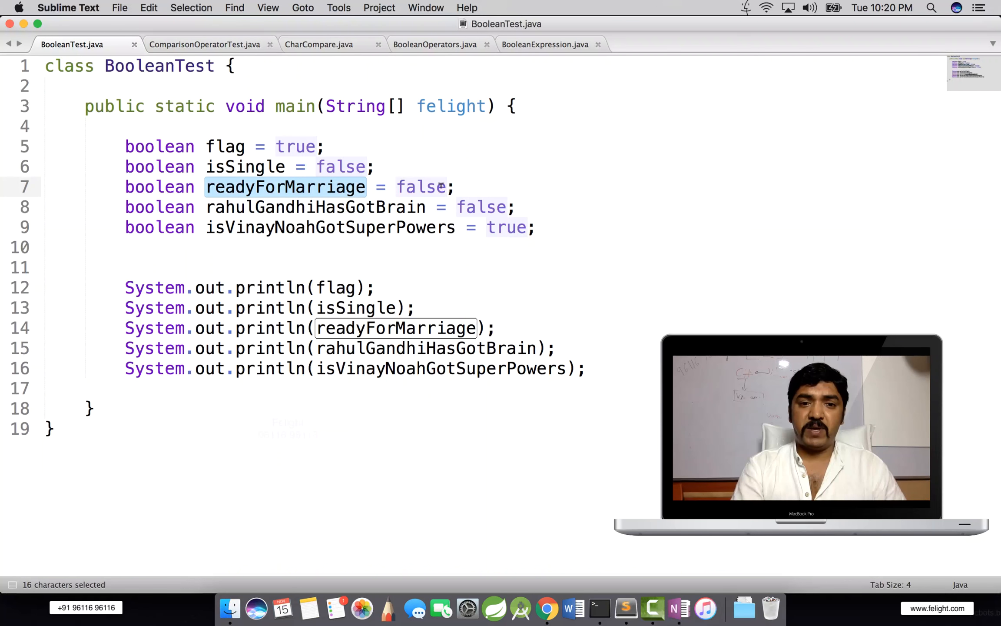
double_click(316, 207)
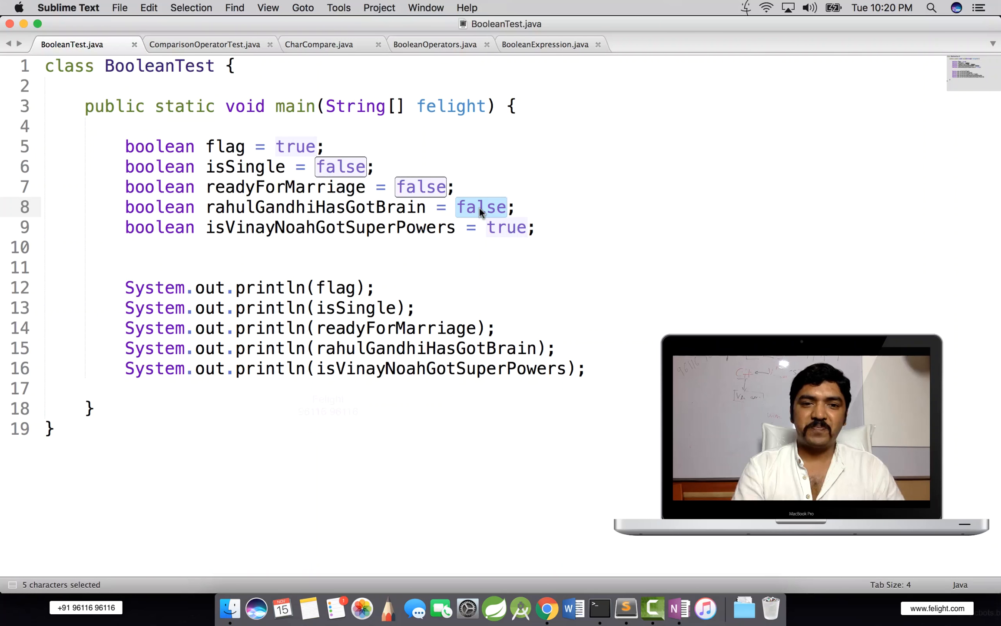
click(305, 227)
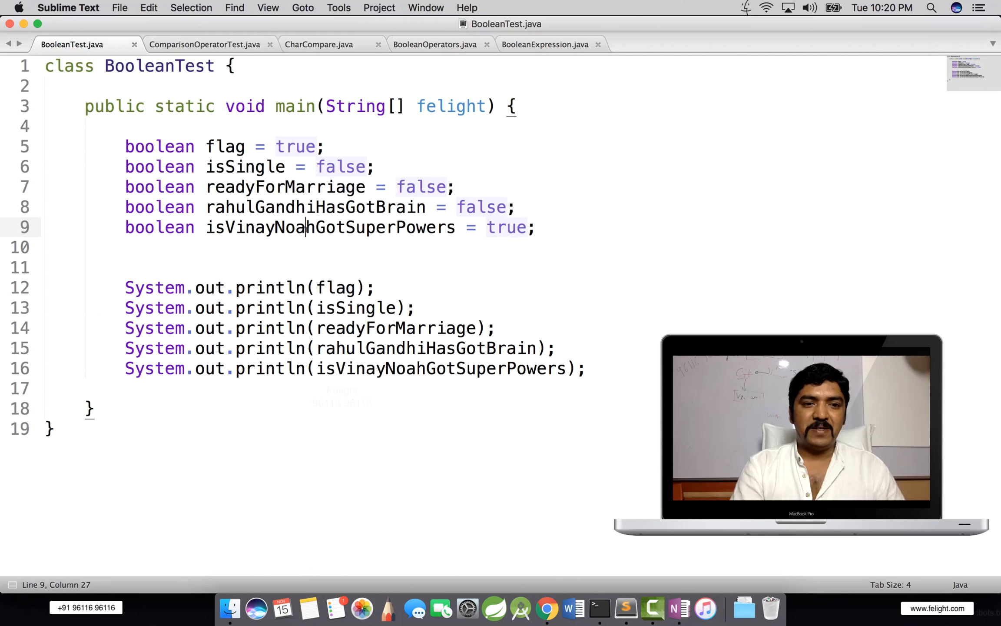
double_click(331, 227)
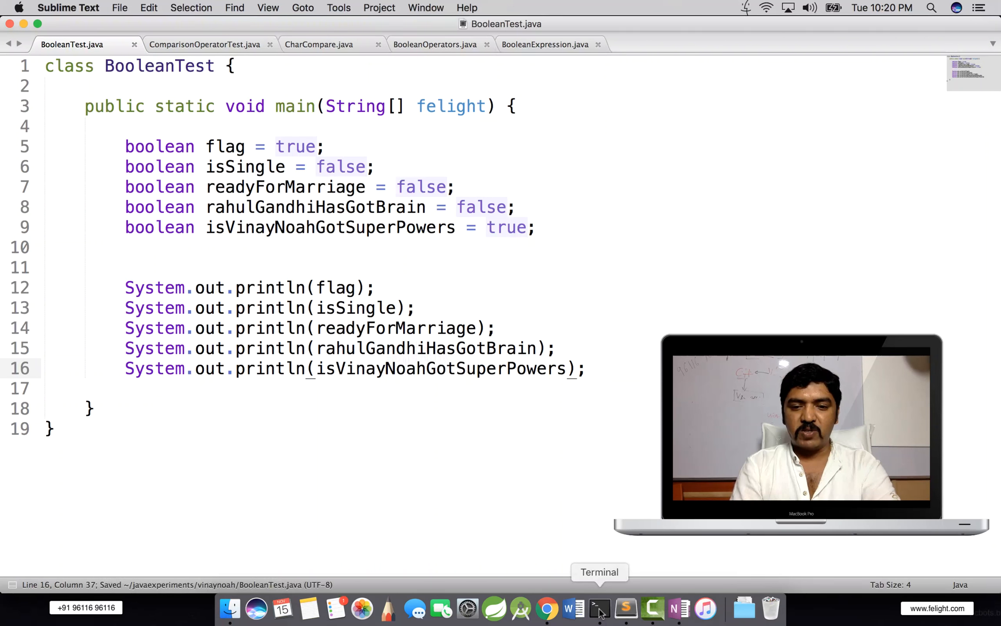
click(599, 607)
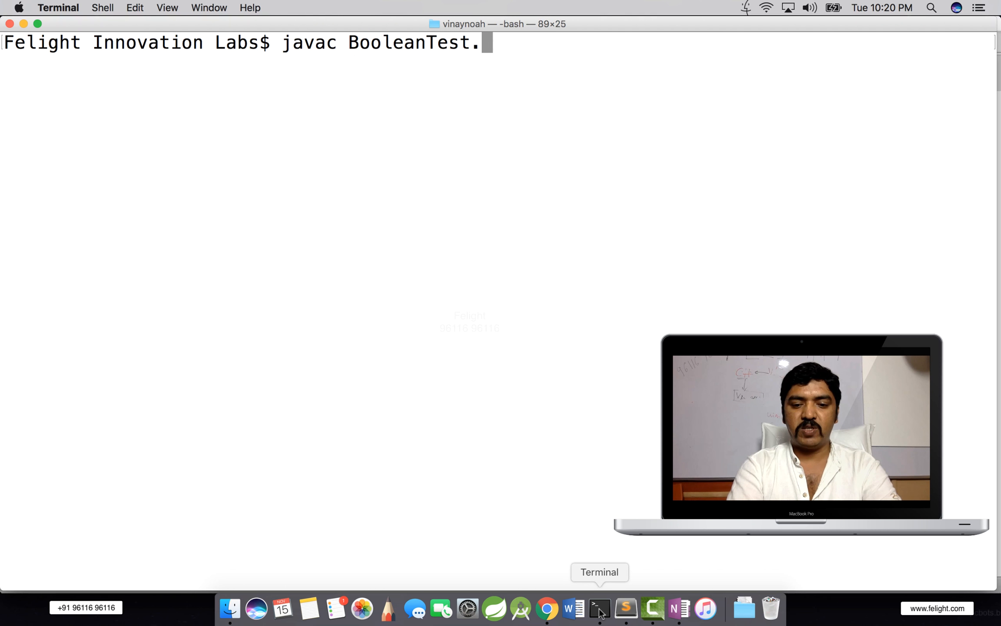
Step: Run BooleanTest, printing true, false, false, false, true, then open the Stack Overflow boolean-size question
text(java)
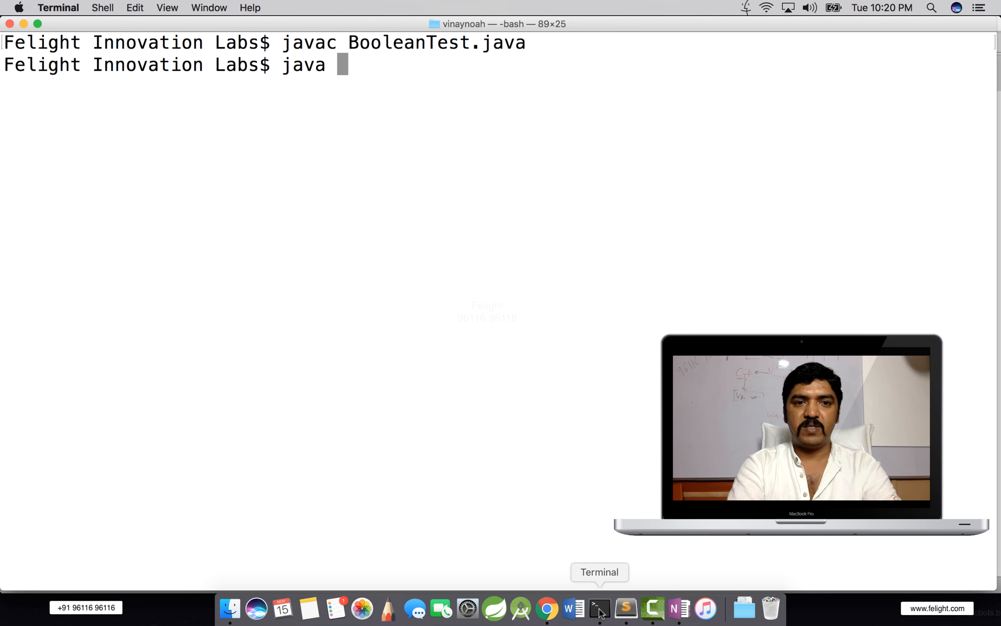
text(Bo)
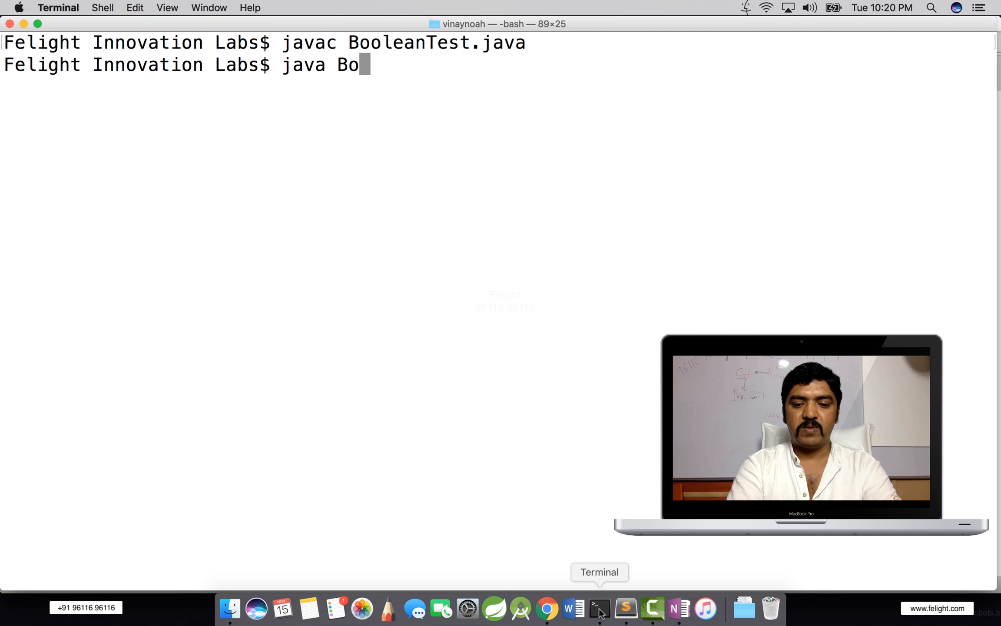
text(leantest)
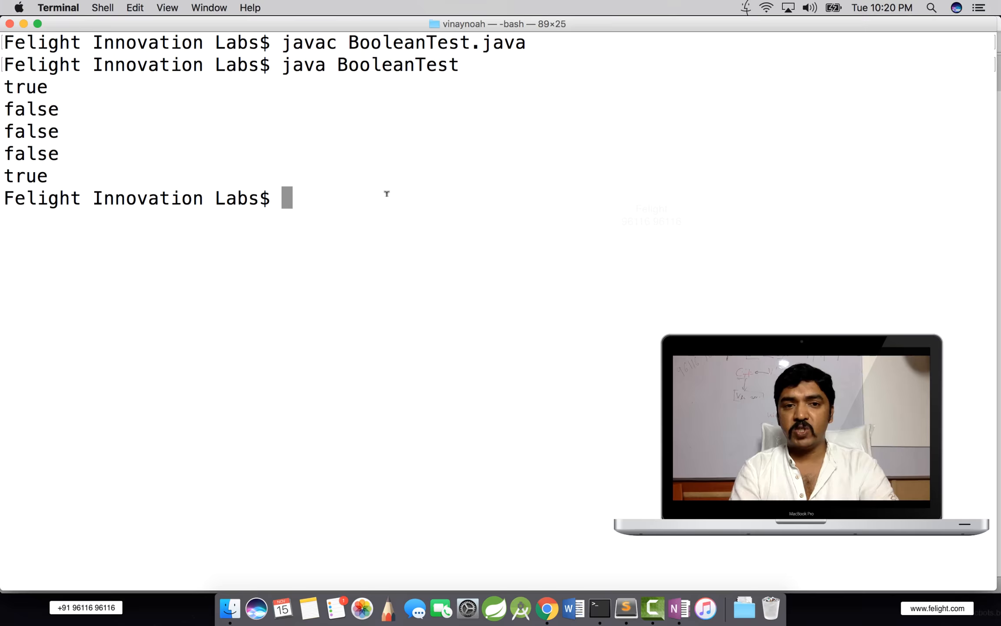
click(624, 608)
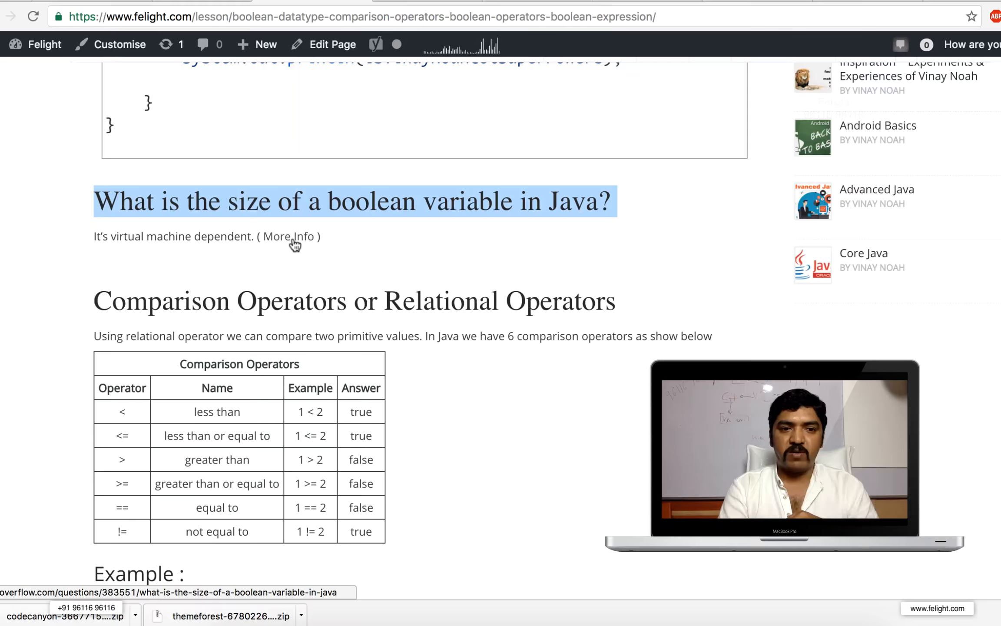
click(292, 237)
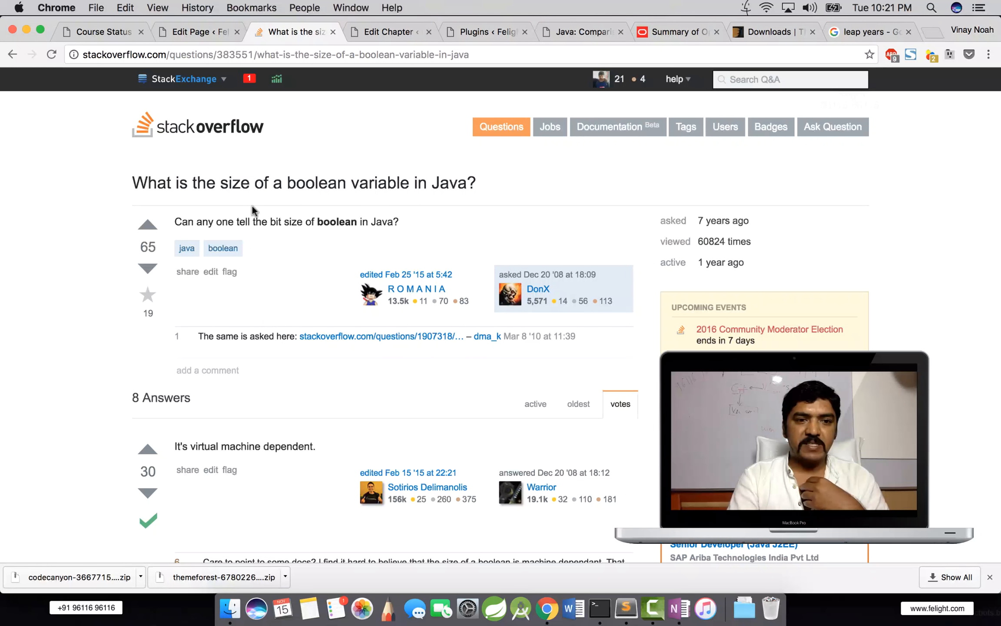
Step: Scroll through the answer to the LotsOfBooleans versus LotsOfInts memory code and results
scroll(down, 3)
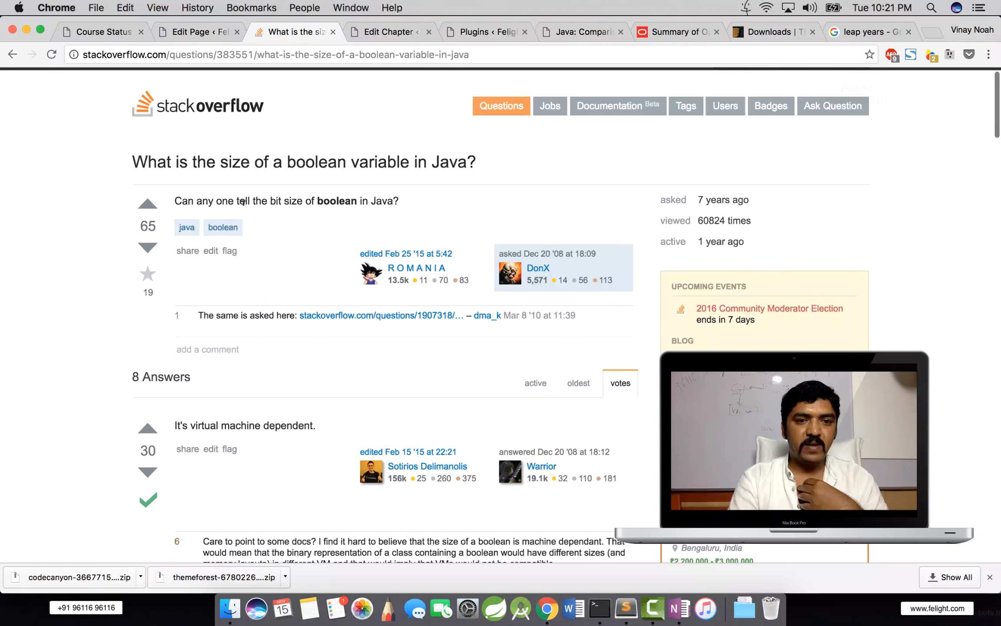
scroll(down, 3)
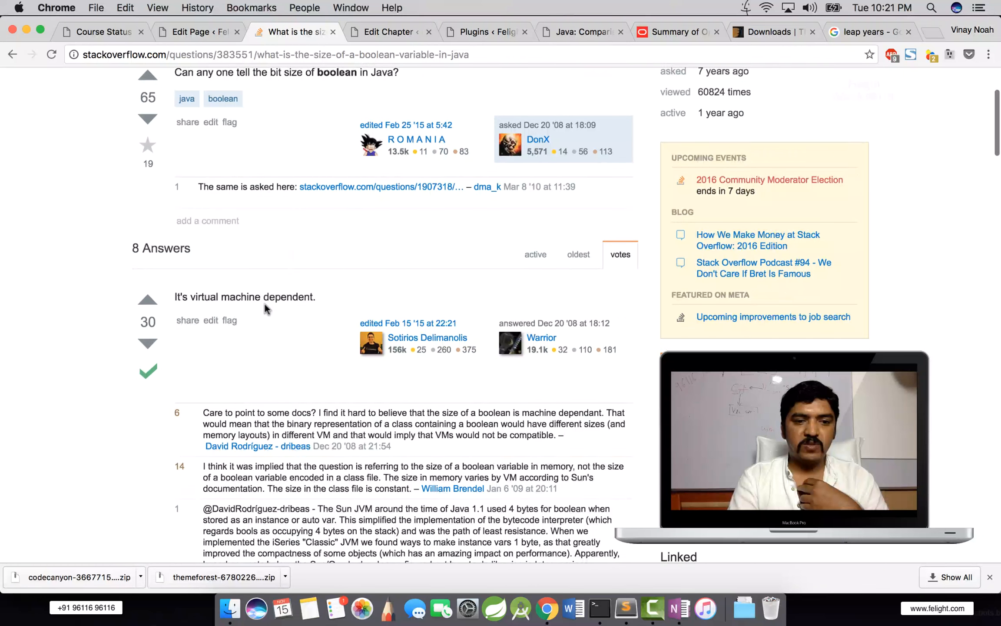
scroll(down, 3)
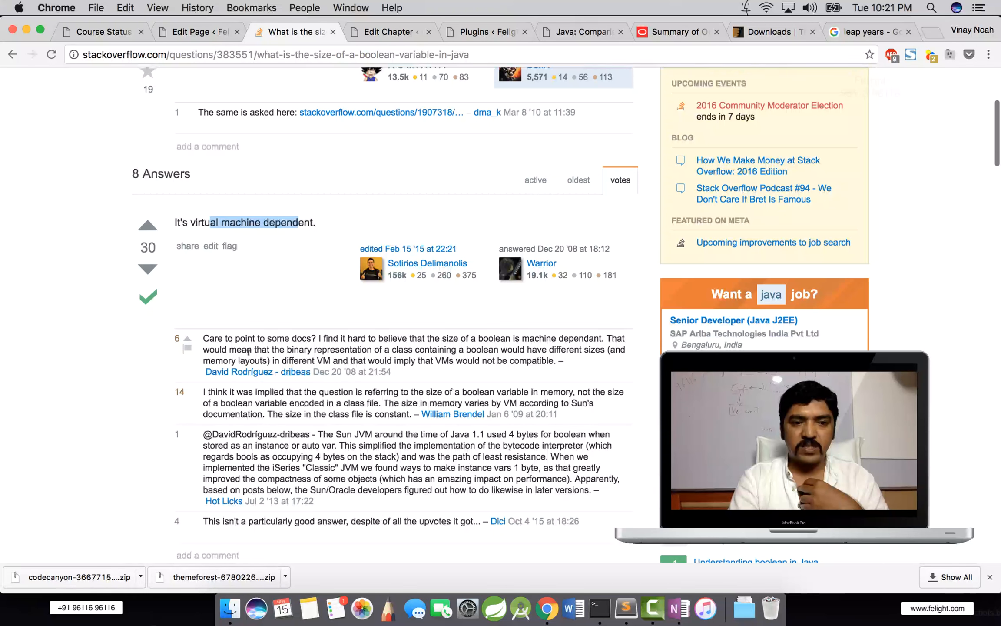
scroll(down, 3)
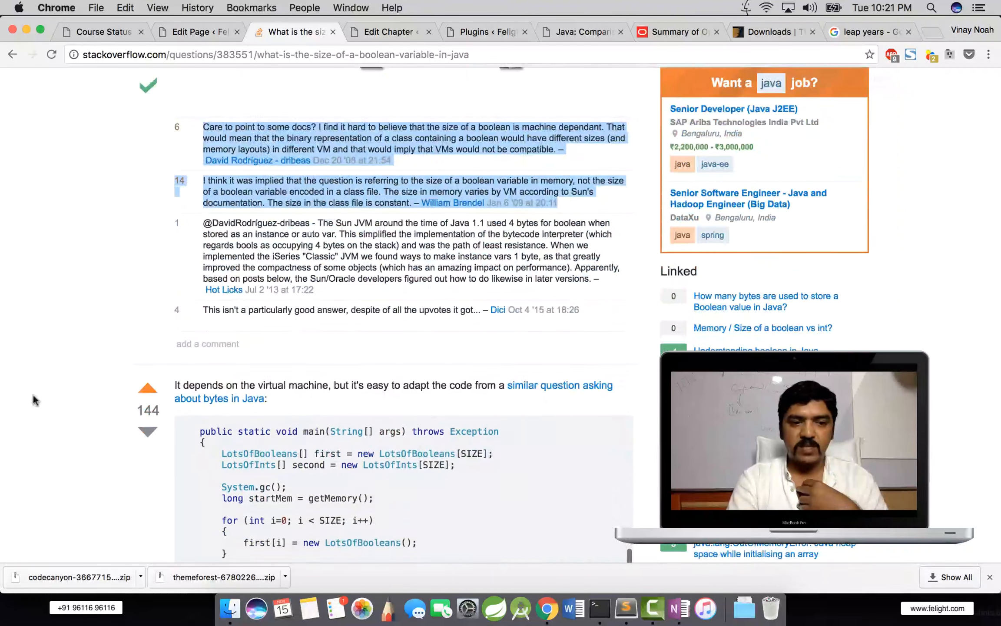
scroll(down, 3)
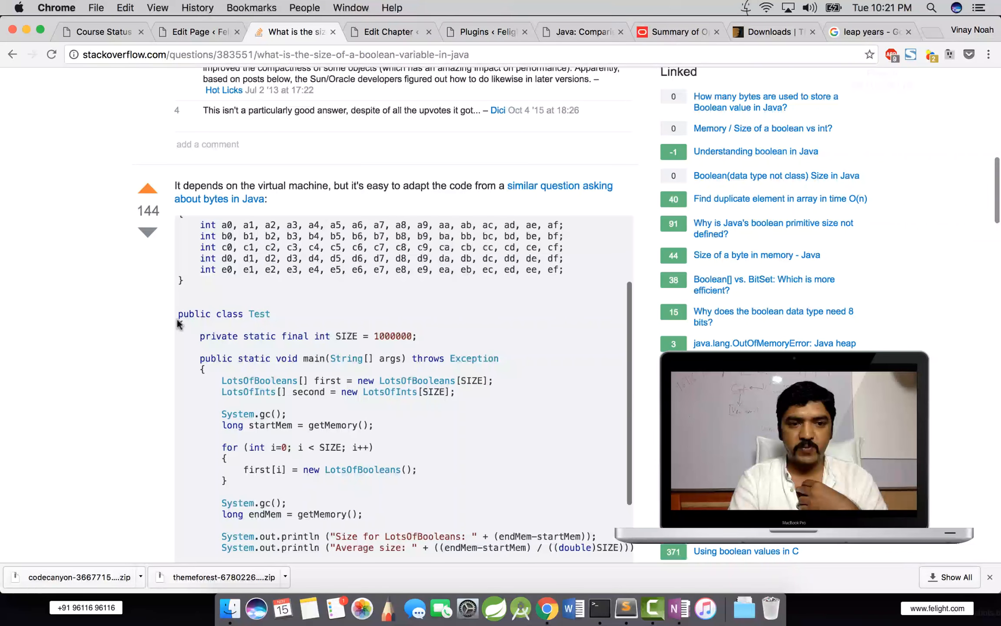
scroll(up, 3)
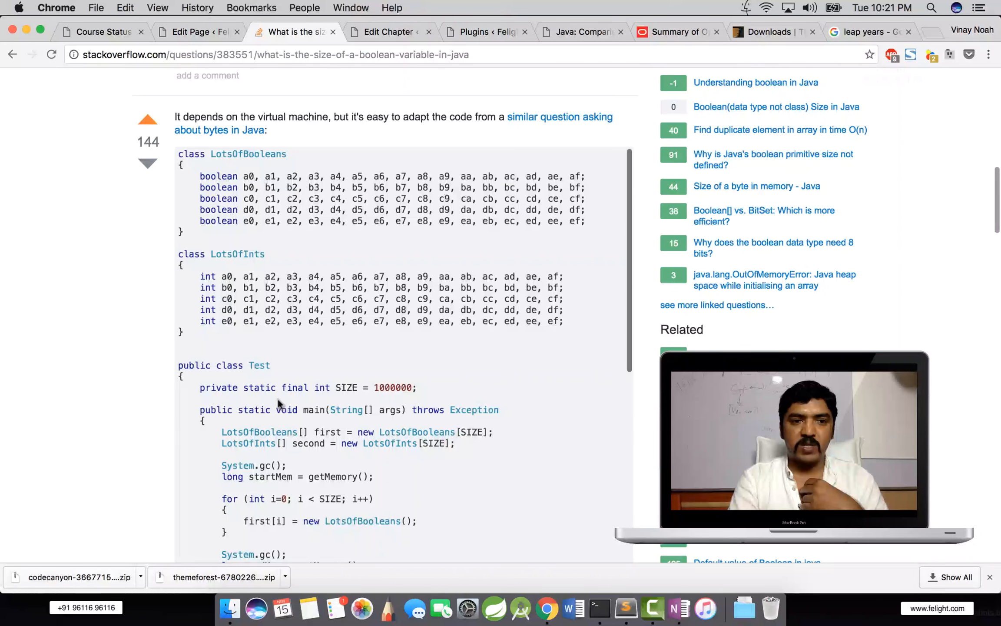
scroll(down, 3)
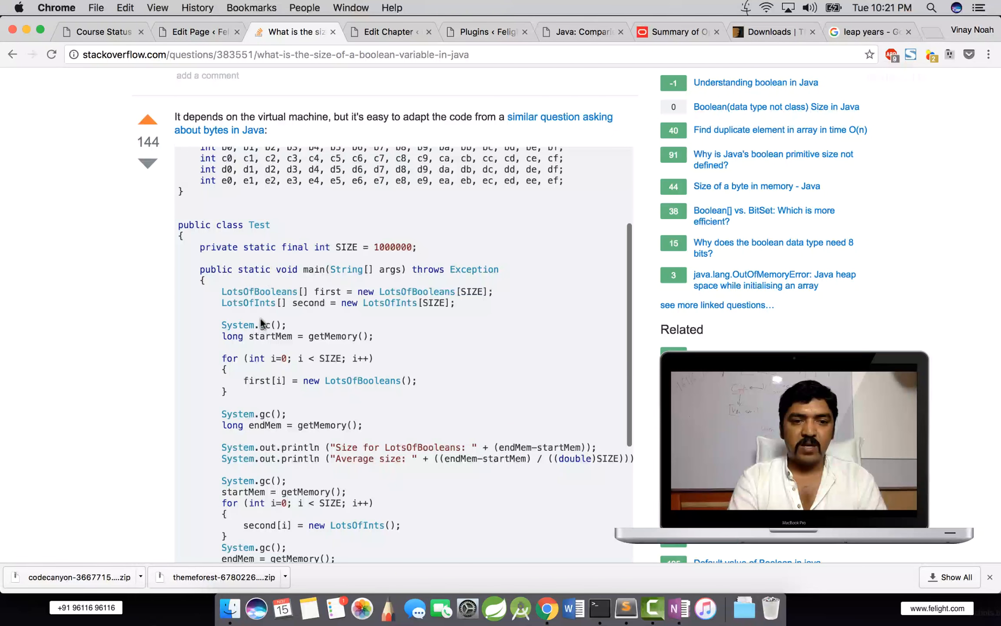
scroll(down, 3)
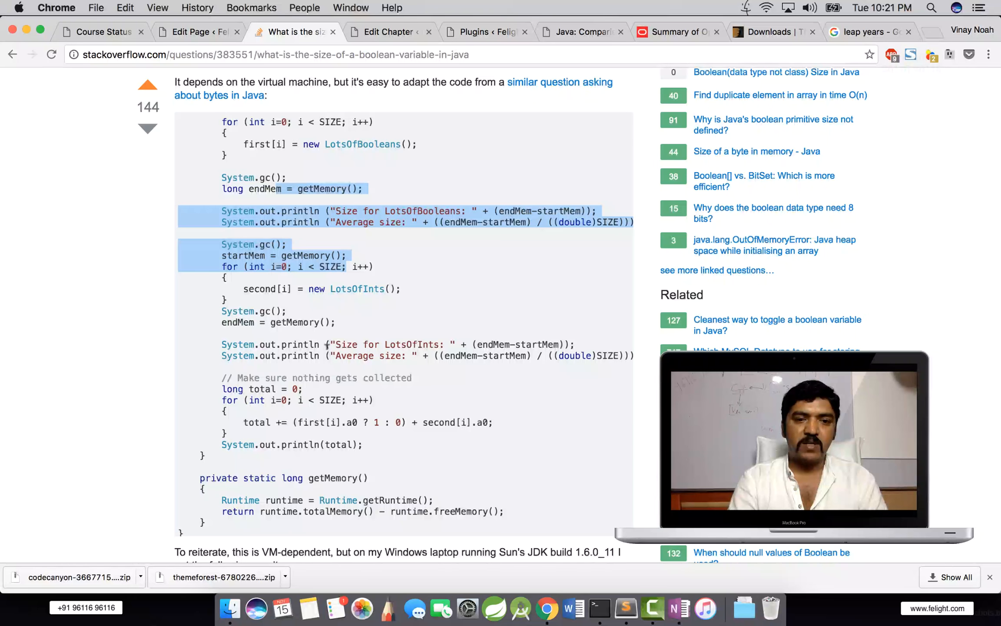
scroll(down, 3)
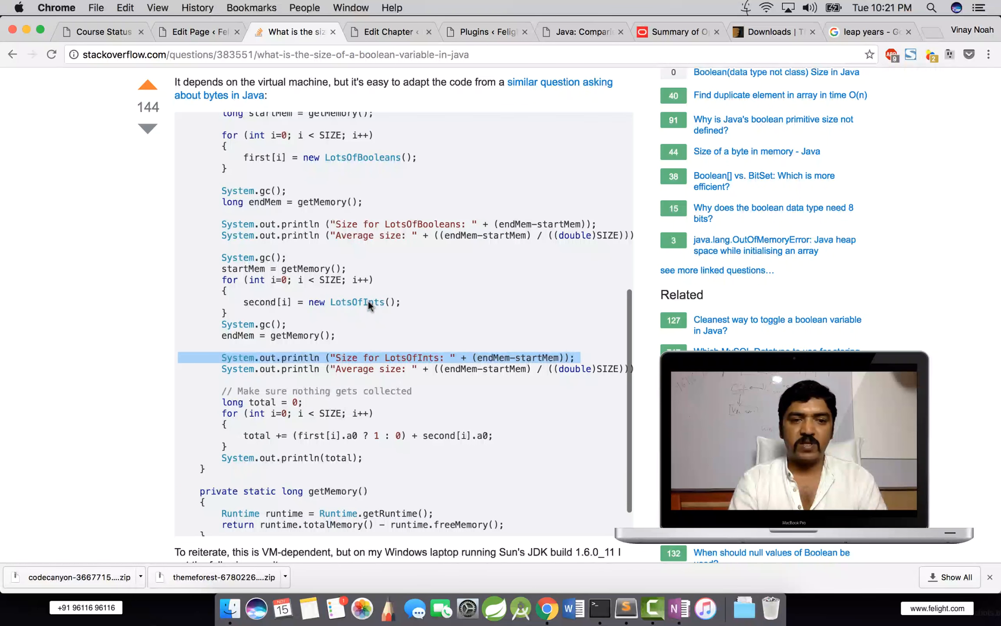
scroll(down, 3)
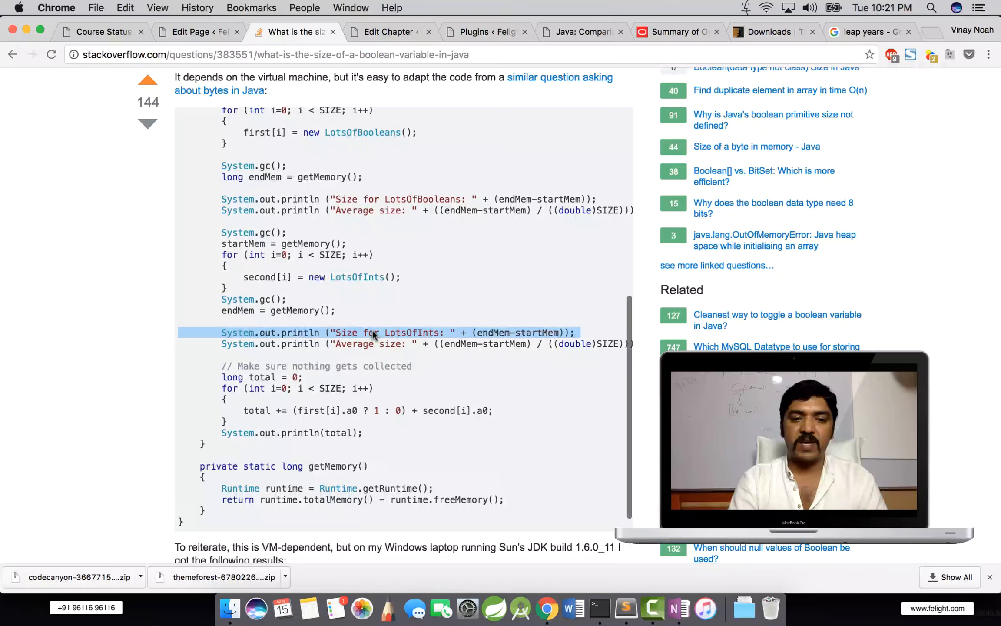
scroll(down, 3)
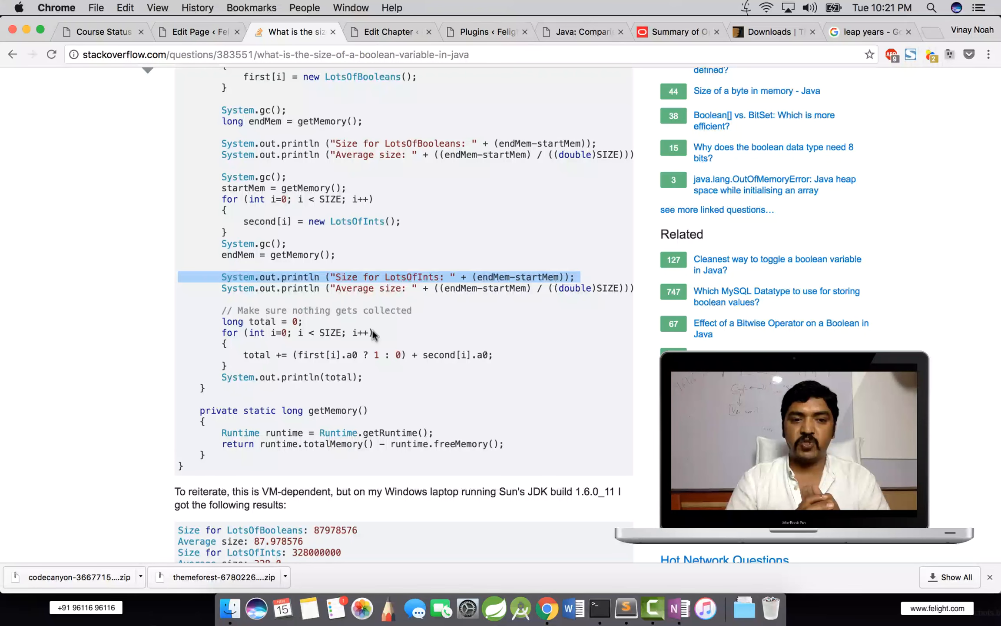
scroll(down, 3)
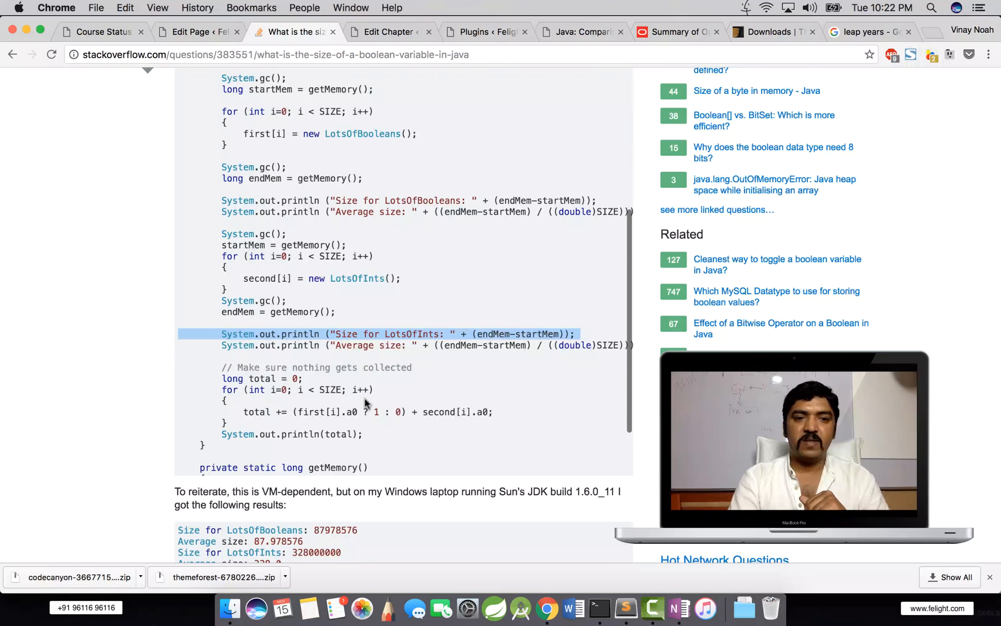